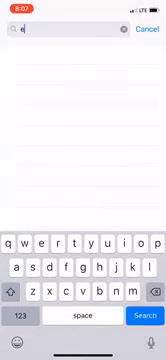
- Search symbols for 'ur', 'us', 'd' and 'gbp', then cancel back to Quotes
text(ur)
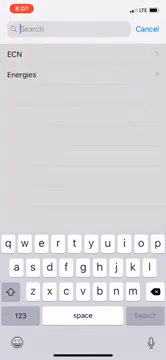
text(us)
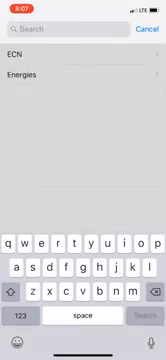
text(d)
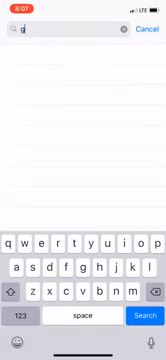
text(gbp)
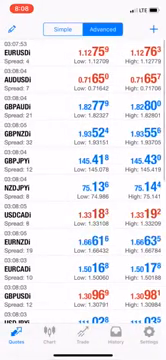
- Scroll down the Quotes list and switch to the Trade account overview
scroll(down, 3)
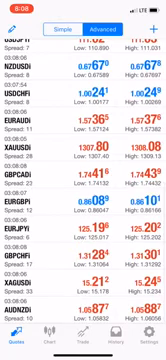
scroll(down, 3)
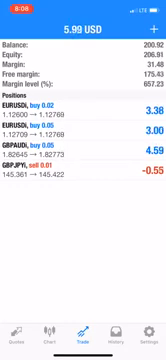
- Return to Quotes and open the GBPAUD options menu
click(20, 338)
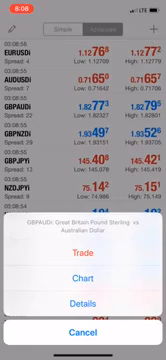
- Start a GBPAUD trade and show the order type list beyond Market Execution
click(83, 206)
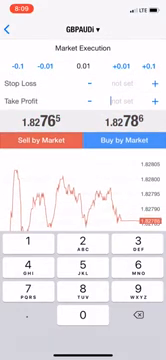
click(83, 49)
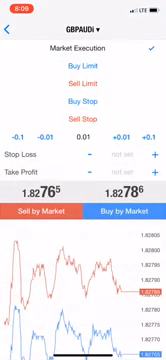